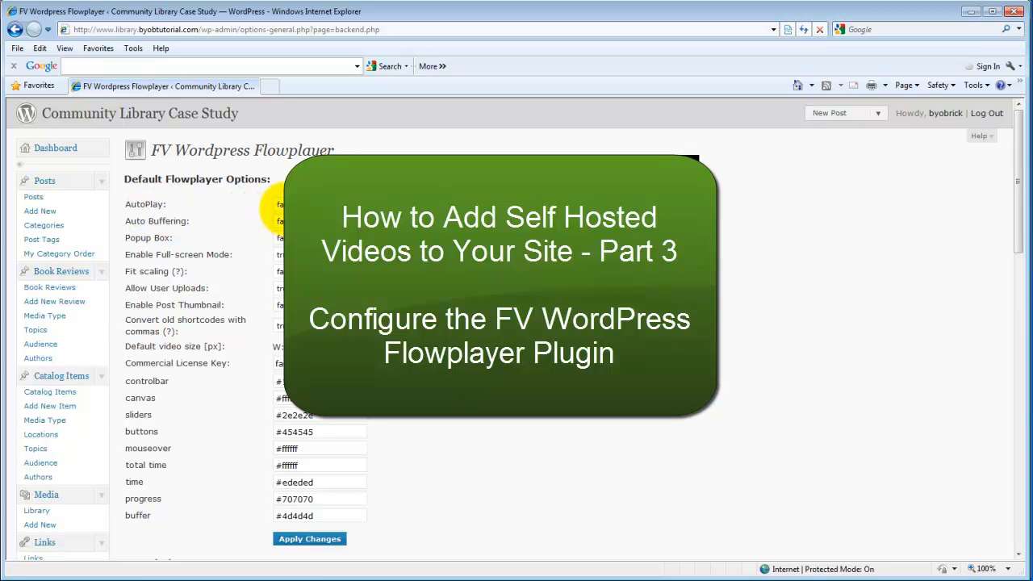
# - Leave AutoPlay and Auto Buffering set to false in the Flowplayer defaults
pyautogui.click(301, 203)
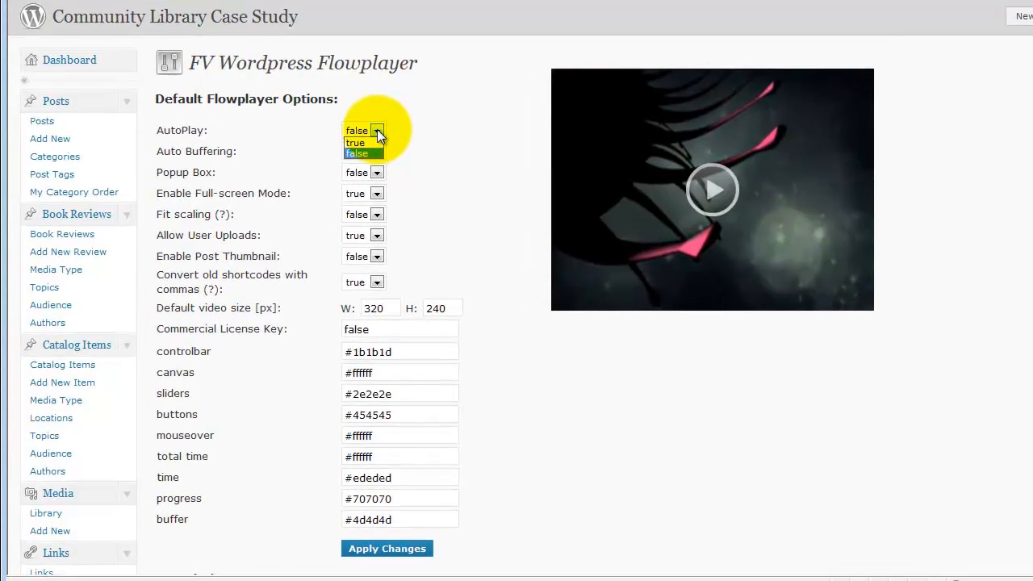
pyautogui.click(363, 130)
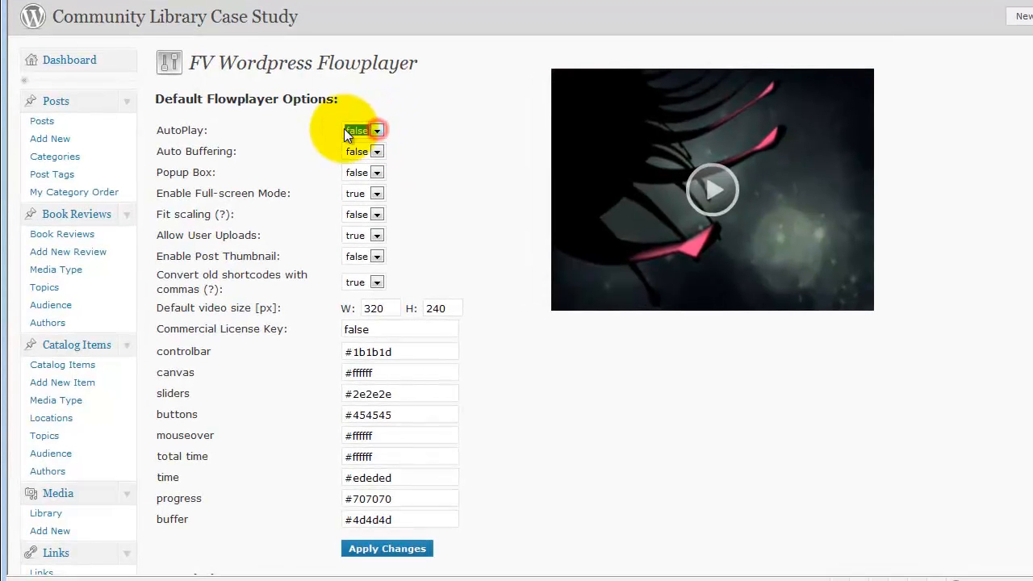
pyautogui.click(712, 190)
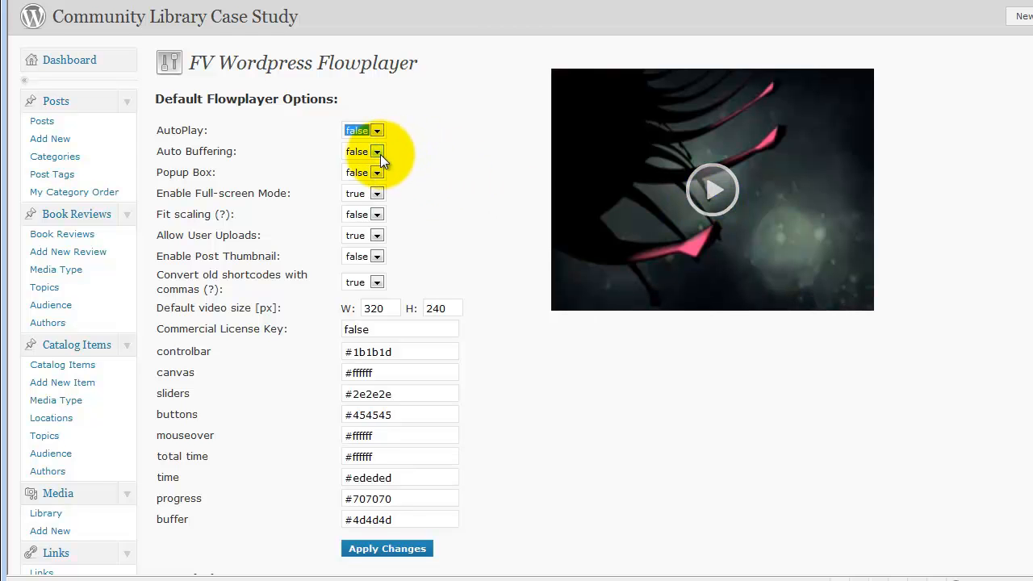
pyautogui.click(375, 152)
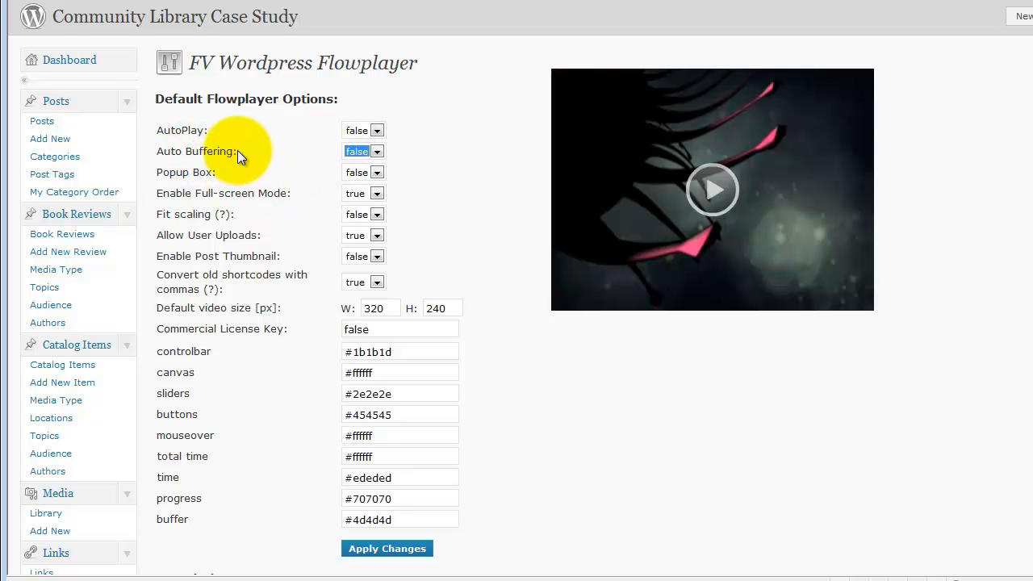
pyautogui.moveTo(712, 190)
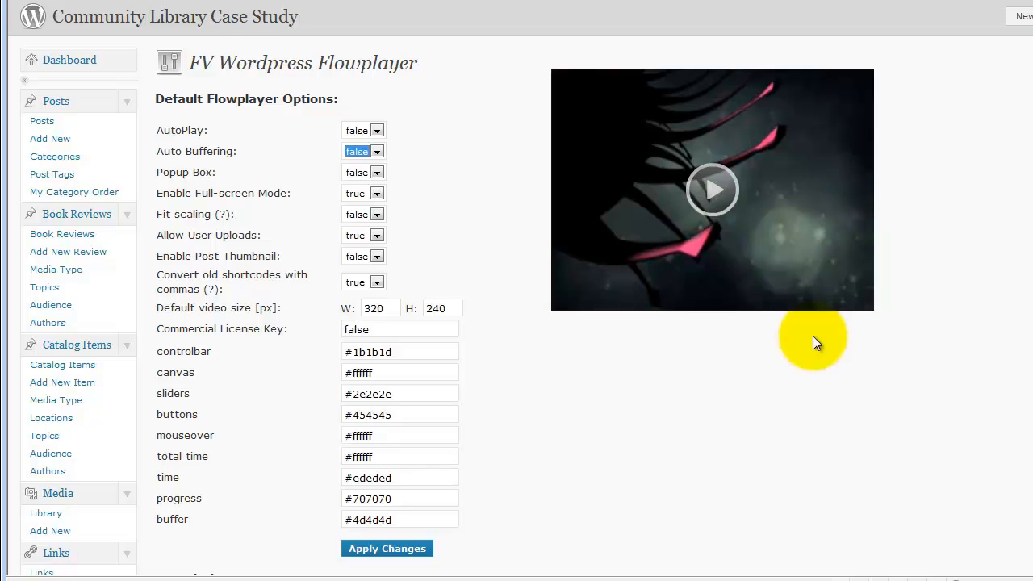
pyautogui.moveTo(691, 226)
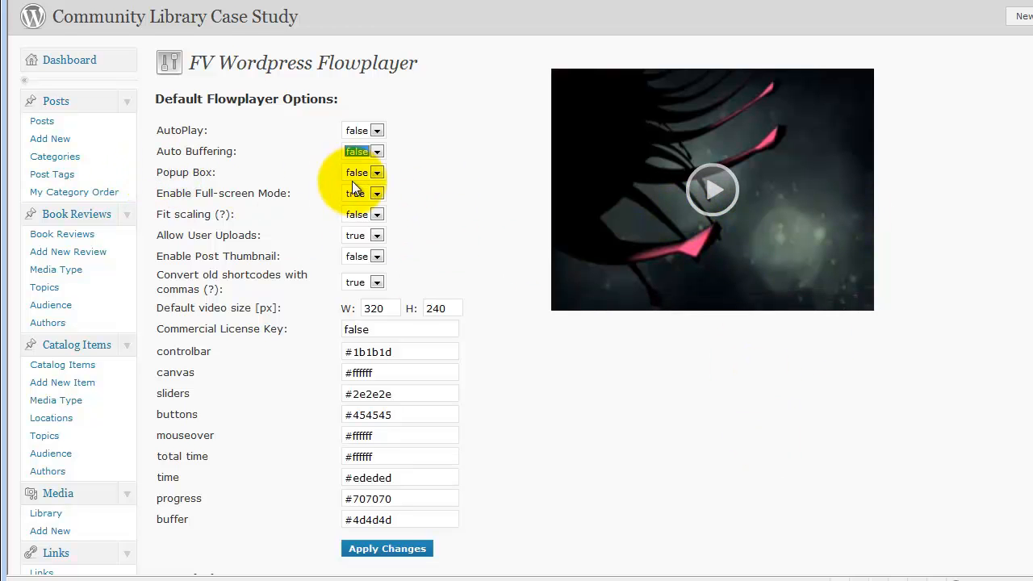
# - Set the Popup Box option to true
pyautogui.click(376, 171)
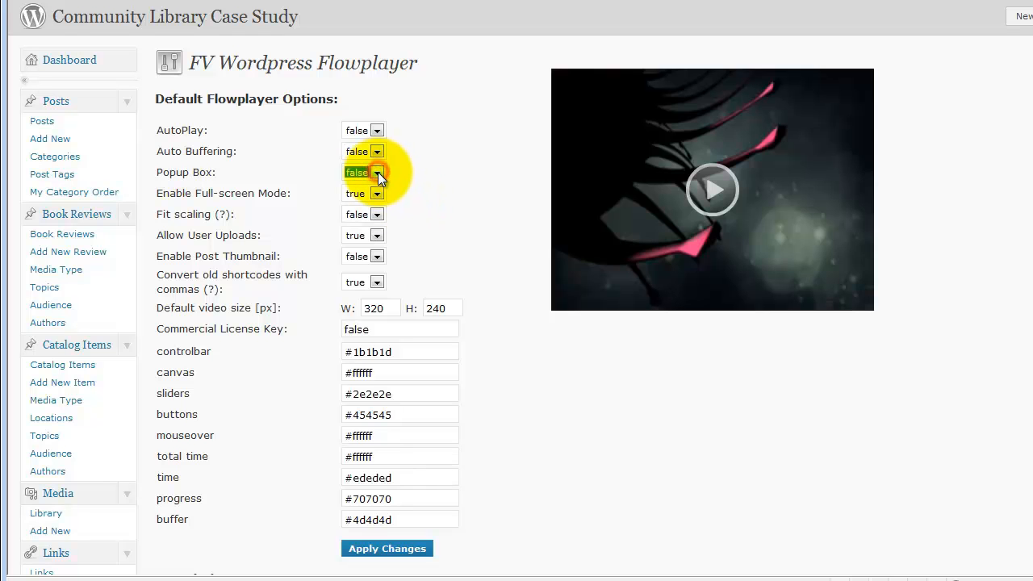
pyautogui.click(362, 171)
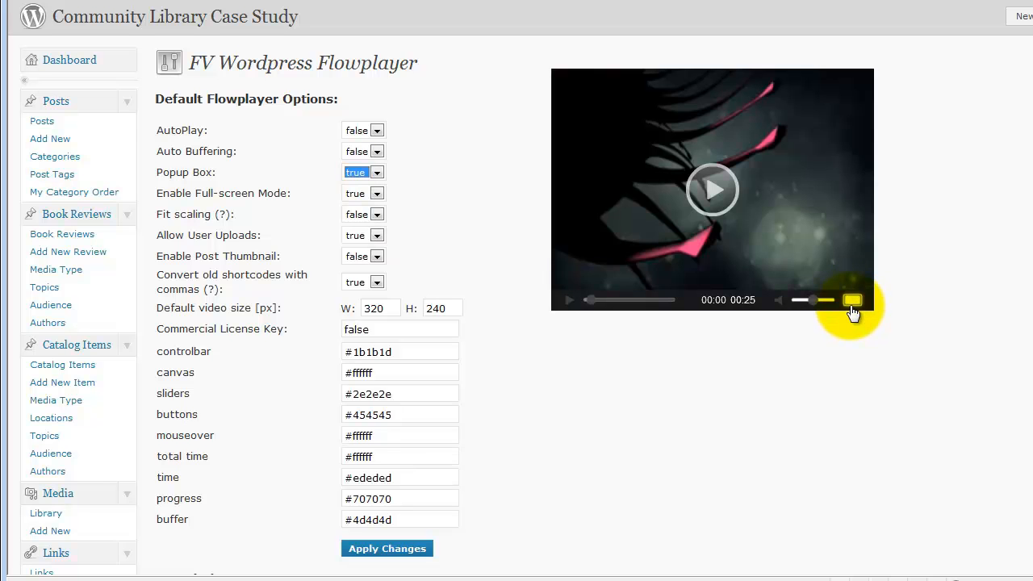
pyautogui.click(852, 300)
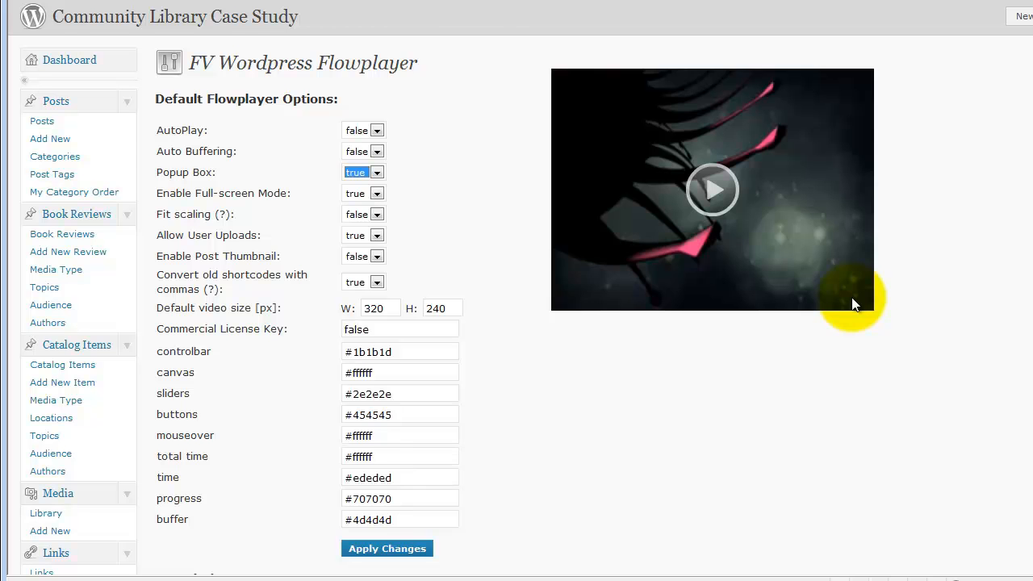
pyautogui.moveTo(418, 200)
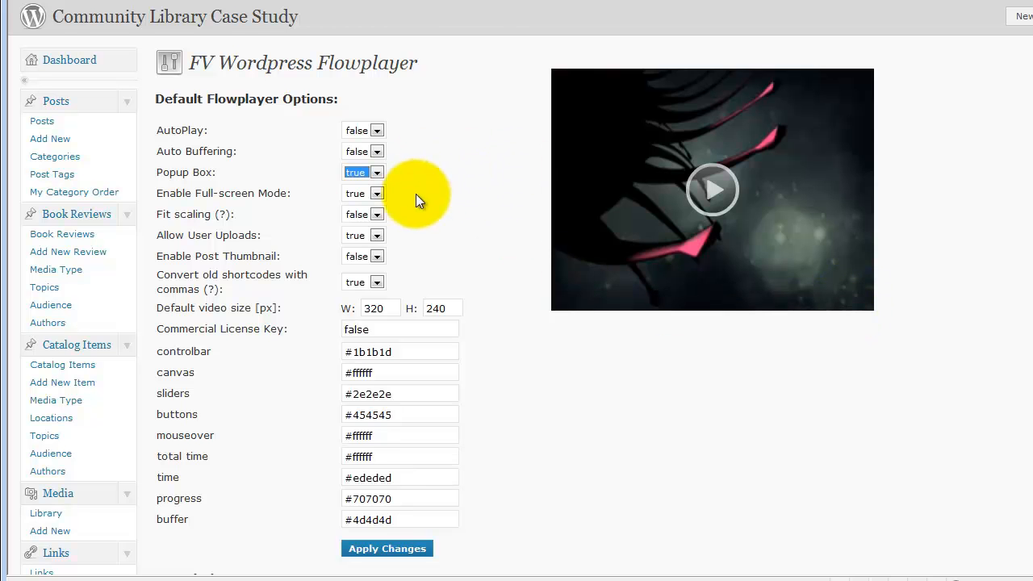
pyautogui.moveTo(208, 209)
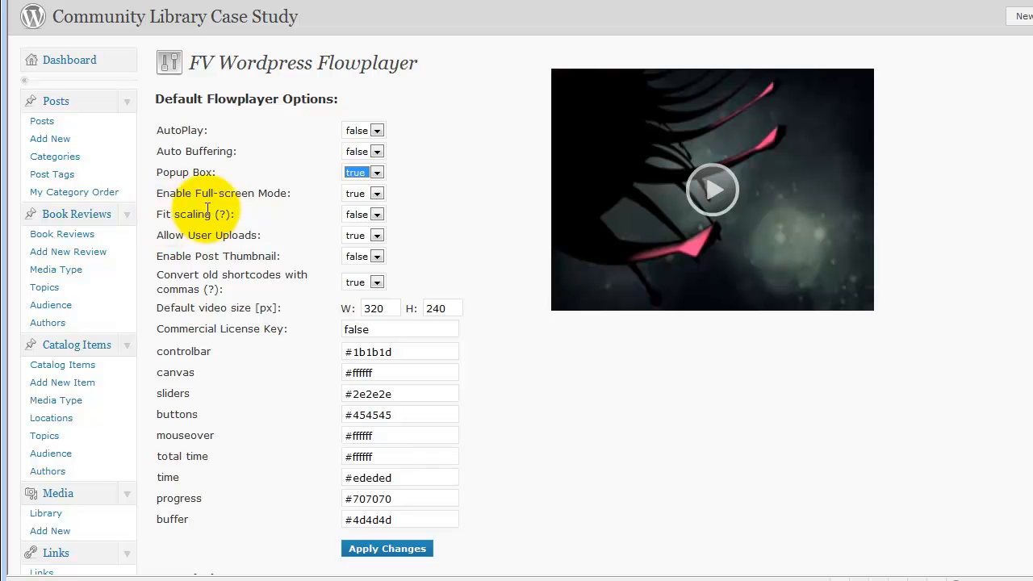
pyautogui.moveTo(223, 213)
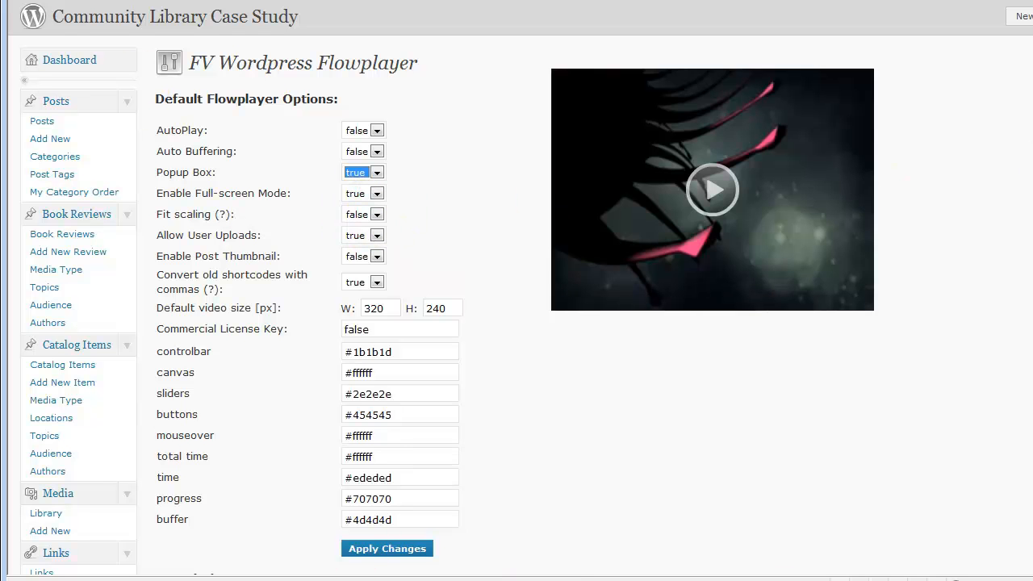
pyautogui.moveTo(795, 329)
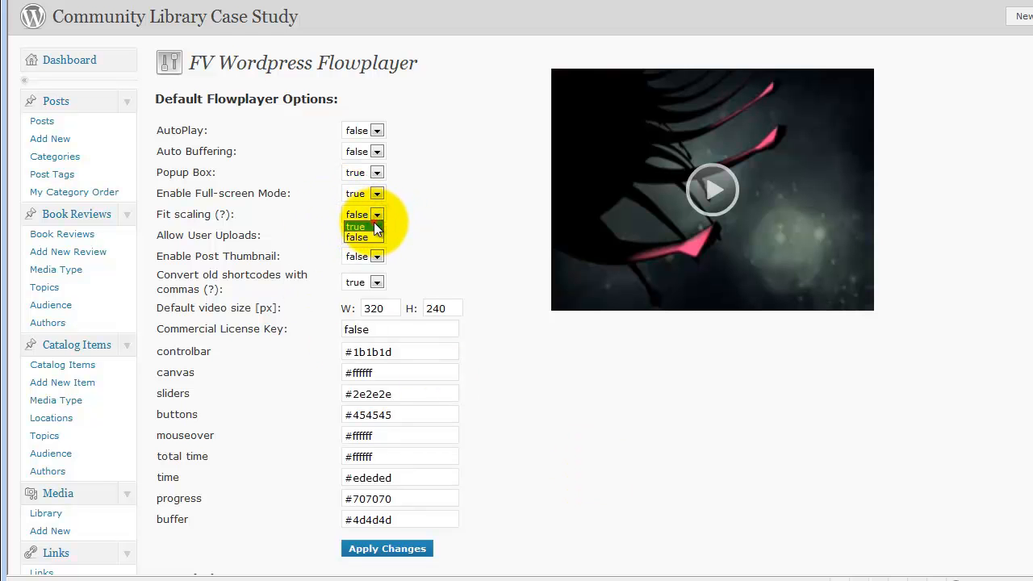
# - Set the Fit scaling option to true
pyautogui.click(355, 226)
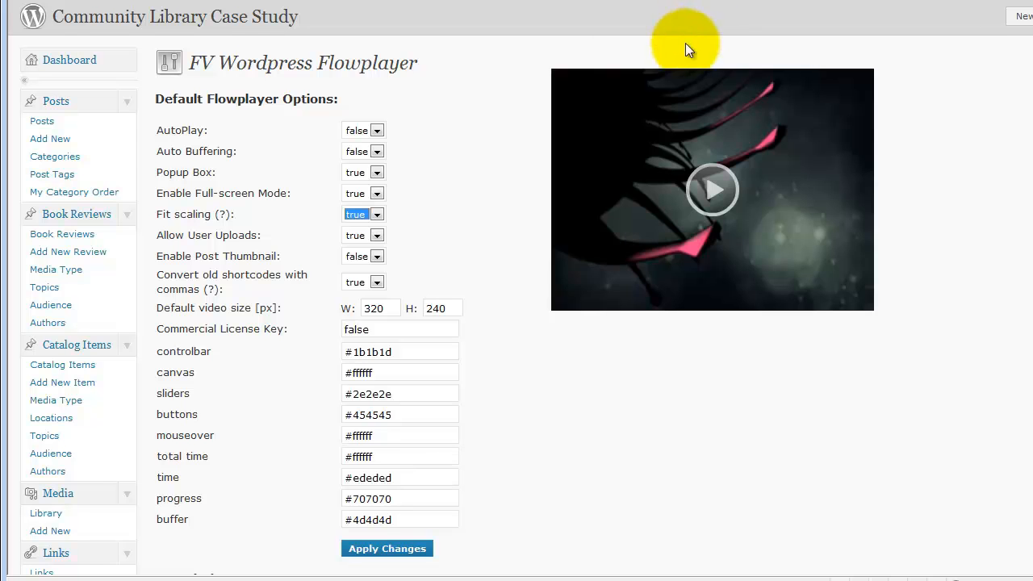
pyautogui.moveTo(699, 413)
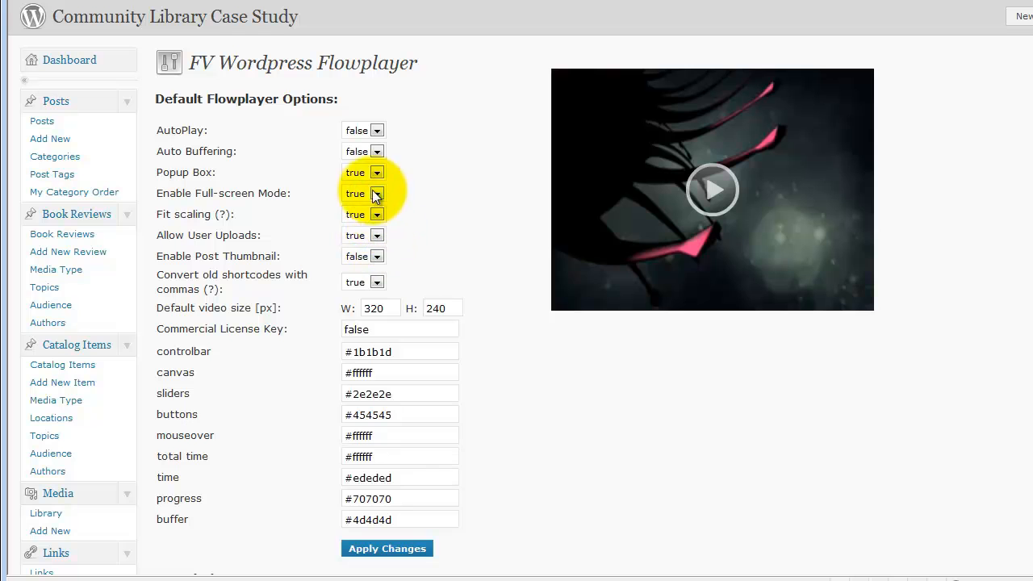
# - Set Allow User Uploads and Convert old shortcodes with commas to false
pyautogui.click(377, 236)
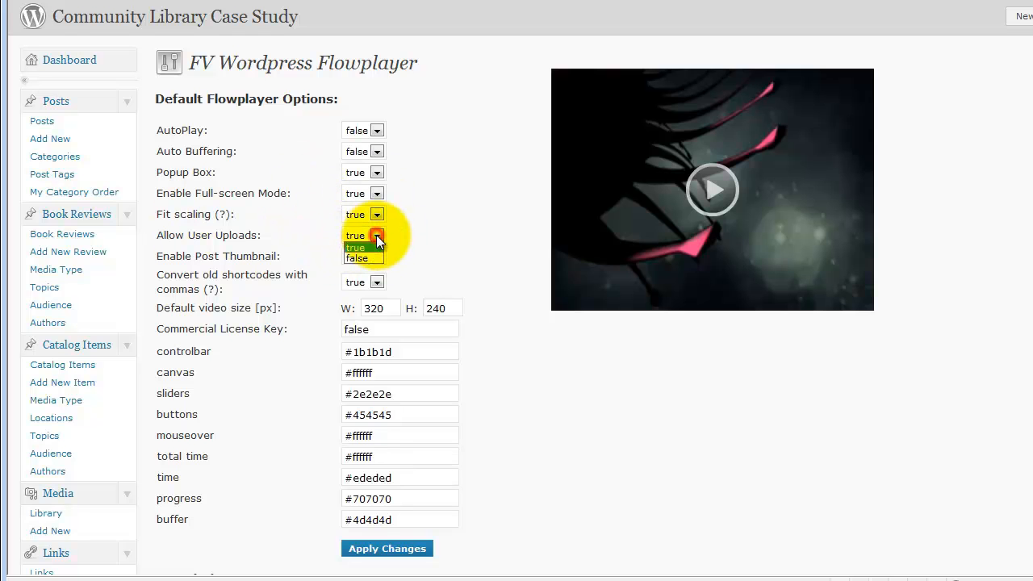
pyautogui.click(364, 236)
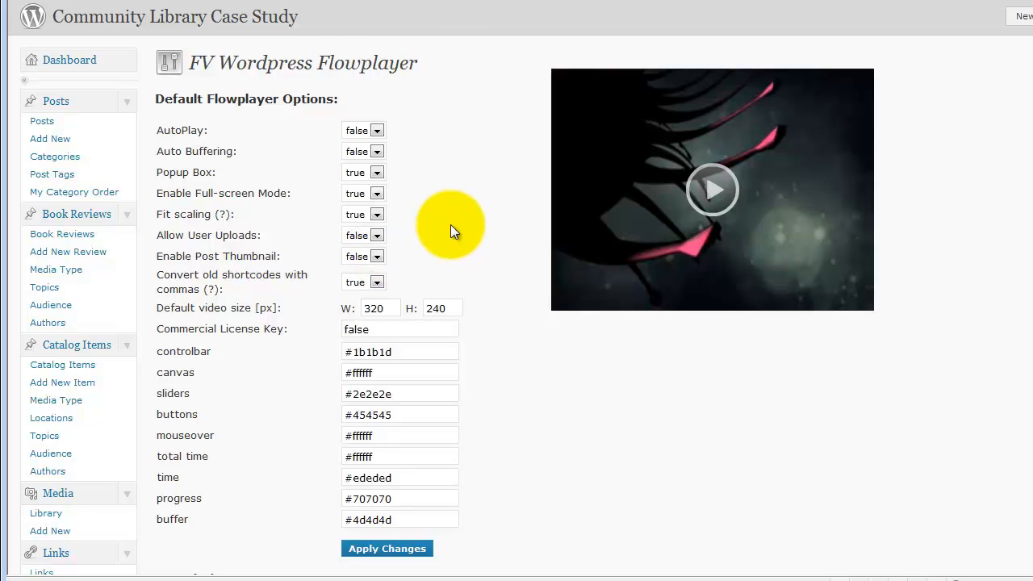
pyautogui.moveTo(218, 283)
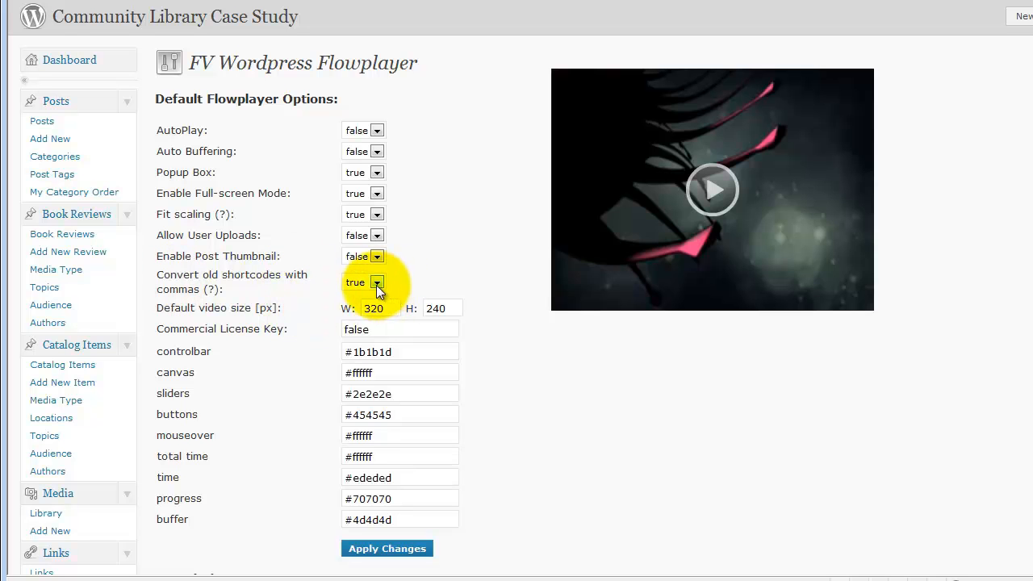
pyautogui.click(377, 281)
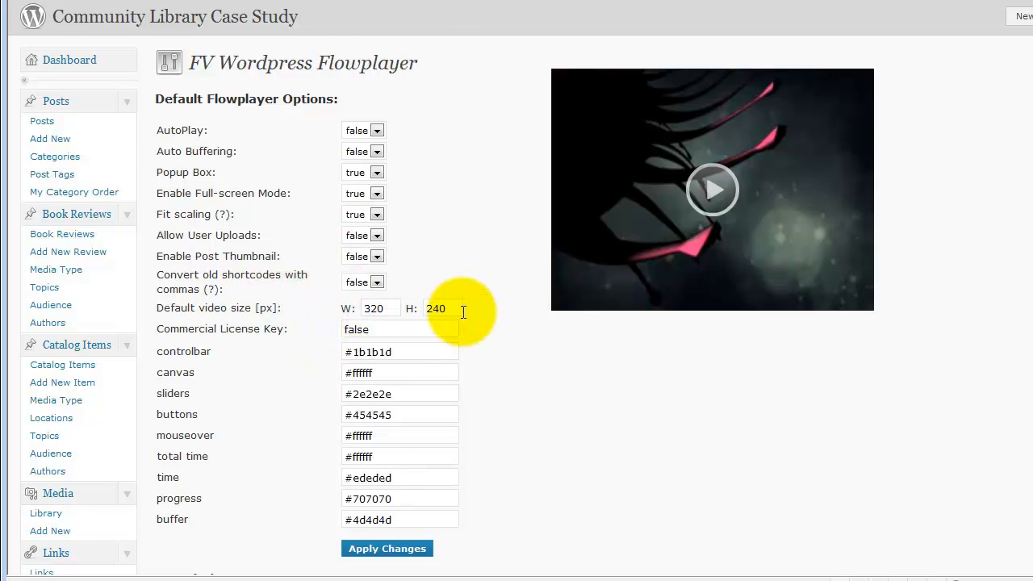
pyautogui.moveTo(249, 350)
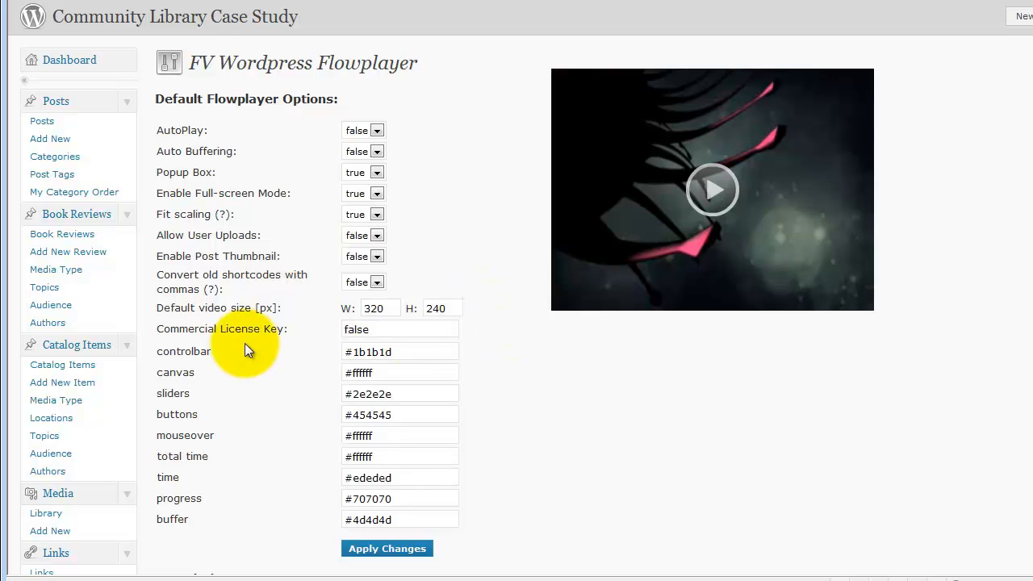
pyautogui.moveTo(336, 103)
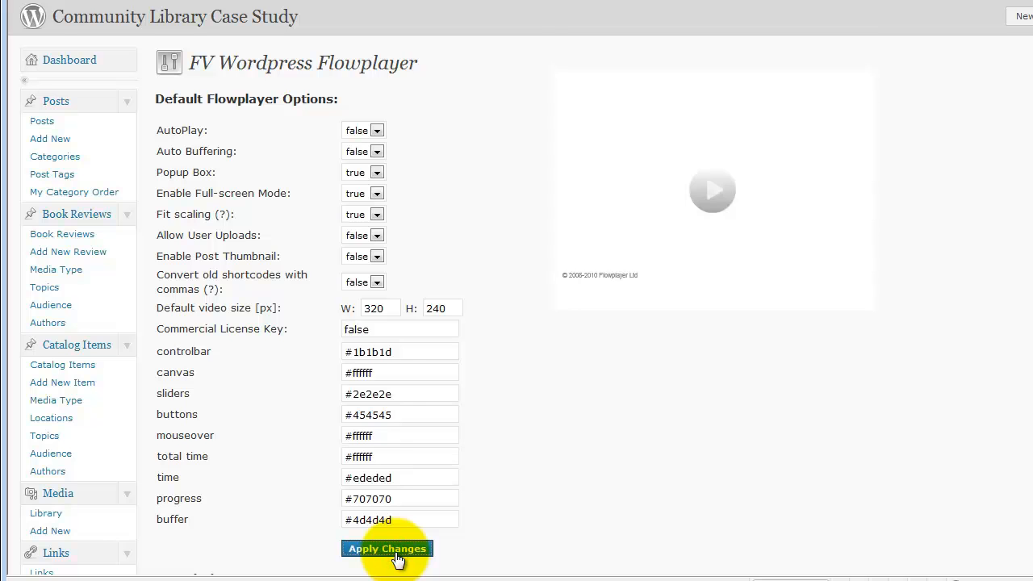
pyautogui.click(387, 549)
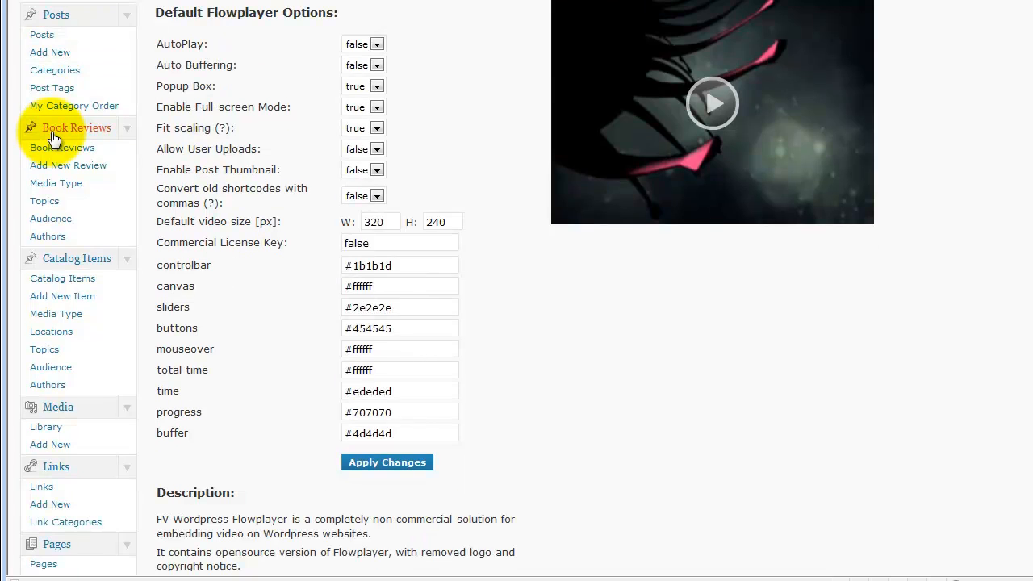
pyautogui.scroll(-3)
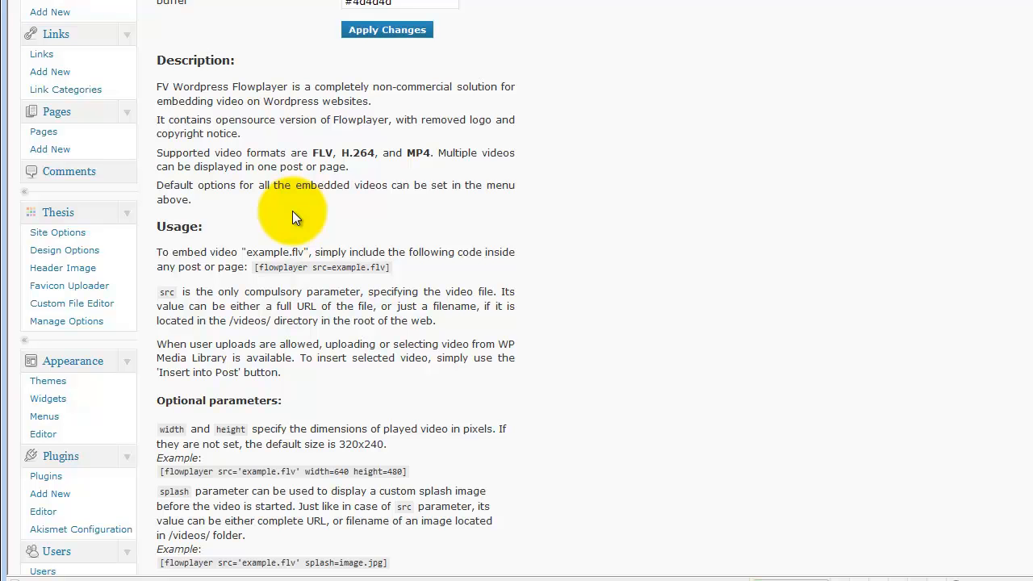
pyautogui.moveTo(368, 239)
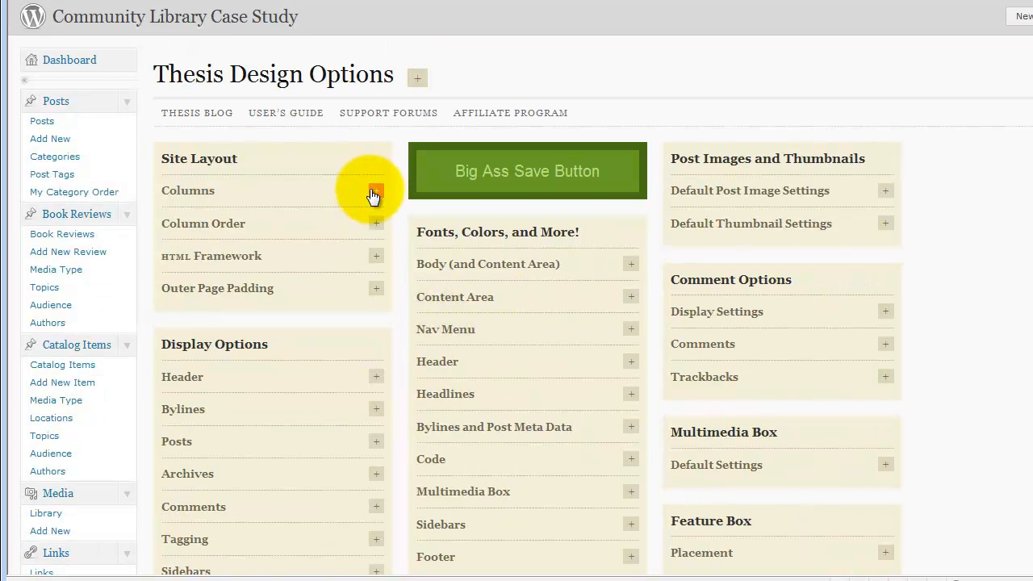
# - Expand the Columns panel in Thesis Design Options and scroll the sidebar down to Settings
pyautogui.click(374, 190)
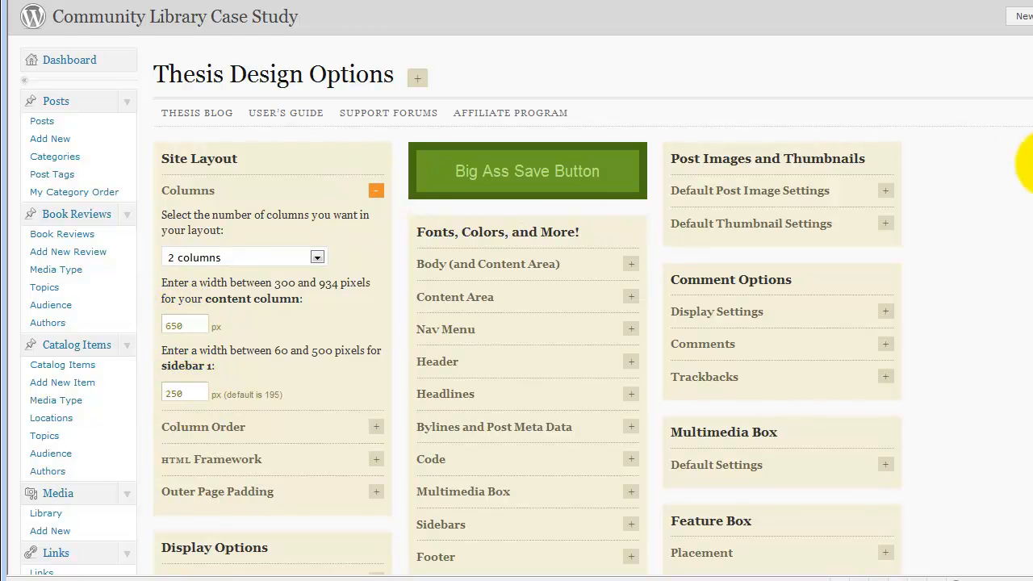
pyautogui.scroll(-3)
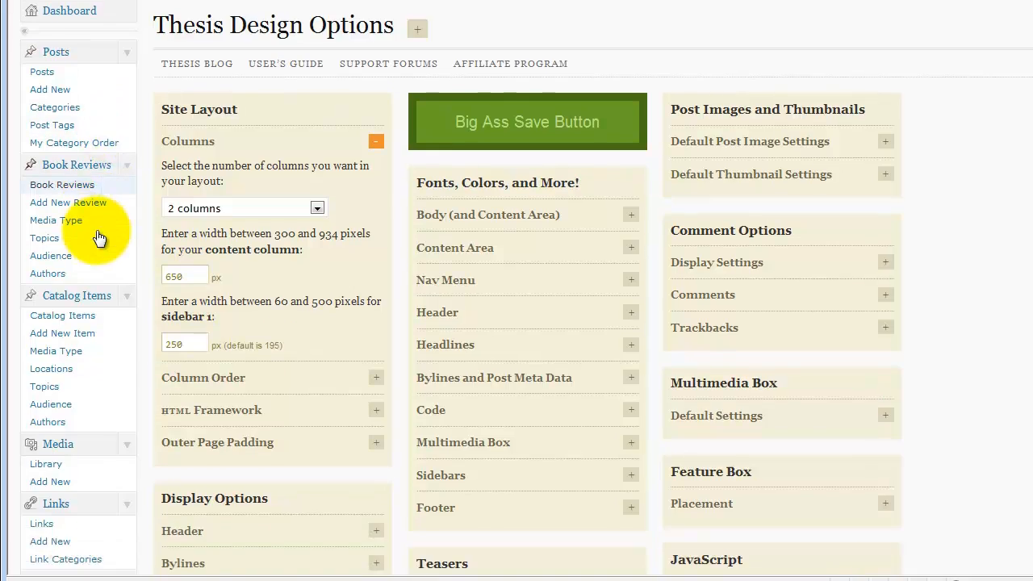
pyautogui.scroll(-3)
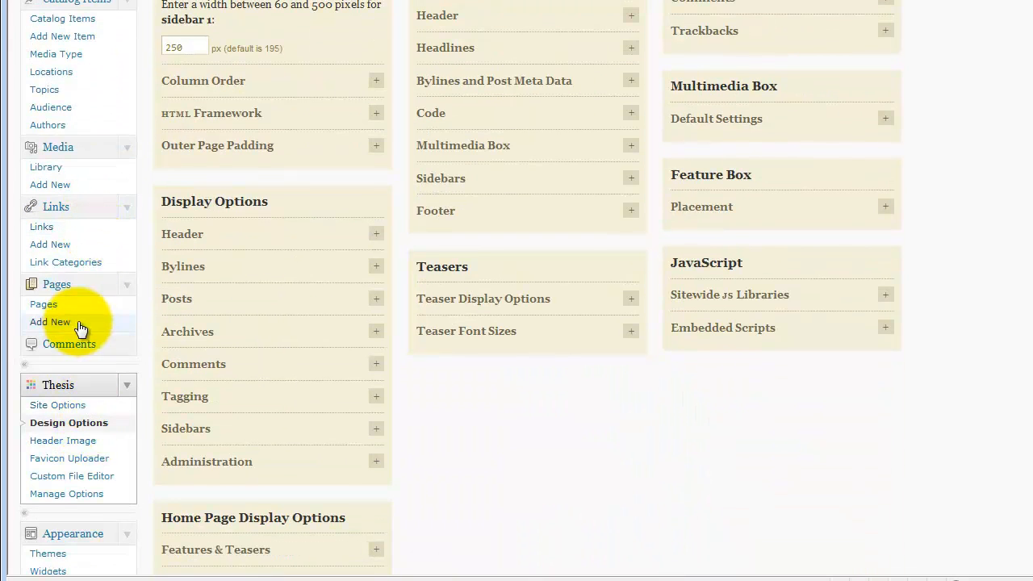
pyautogui.scroll(-3)
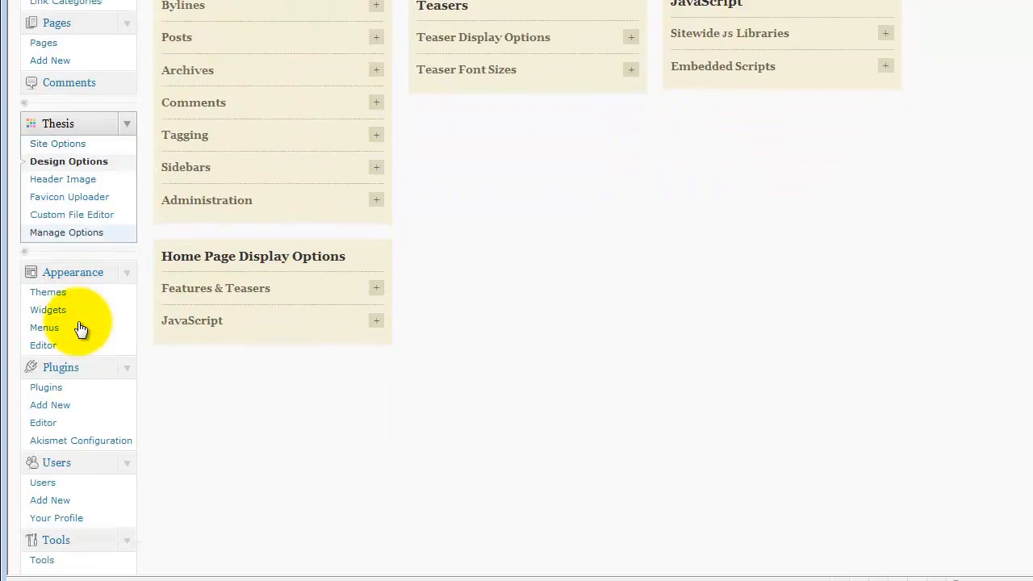
pyautogui.scroll(-3)
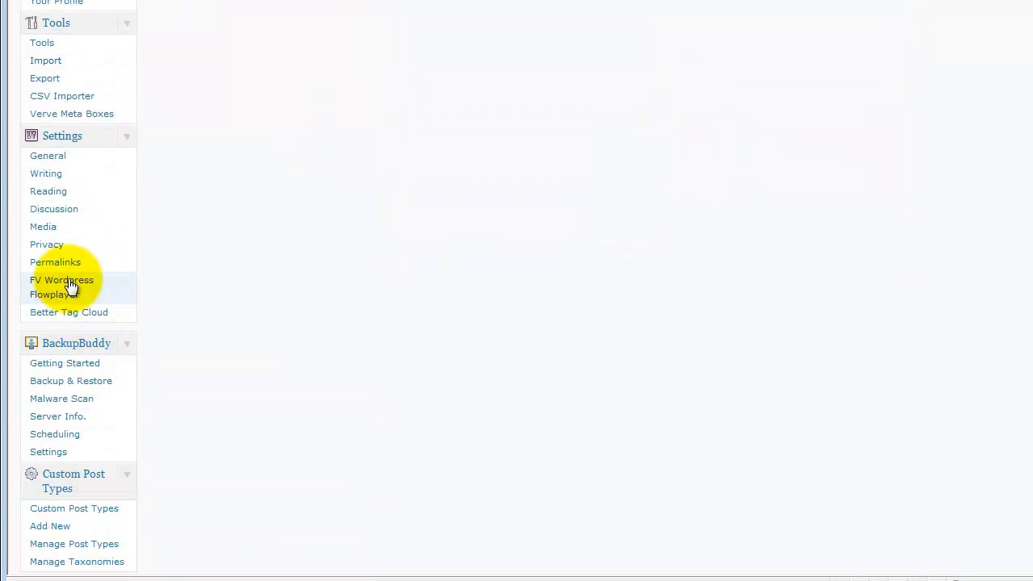
pyautogui.moveTo(565, 287)
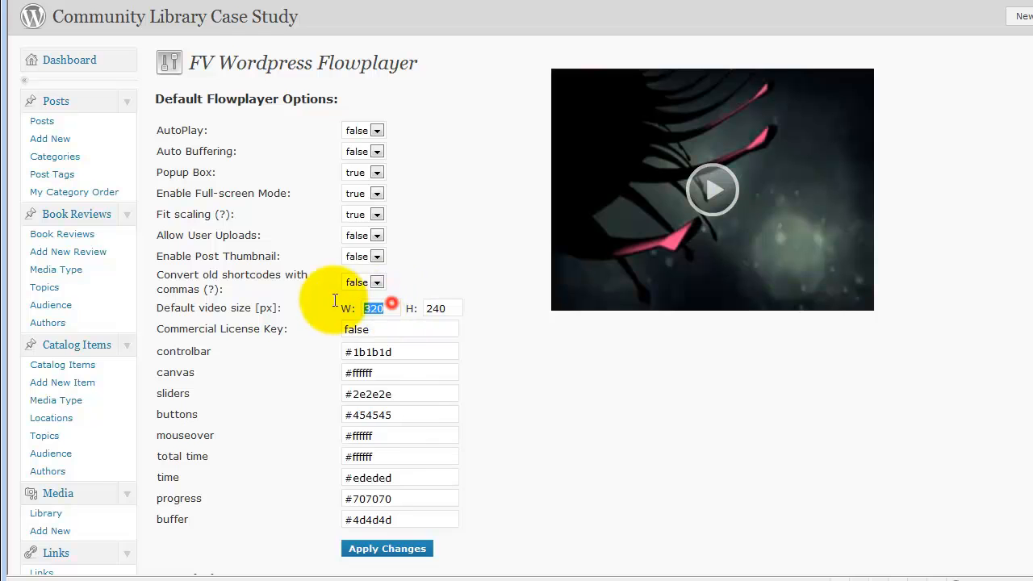
pyautogui.moveTo(407, 407)
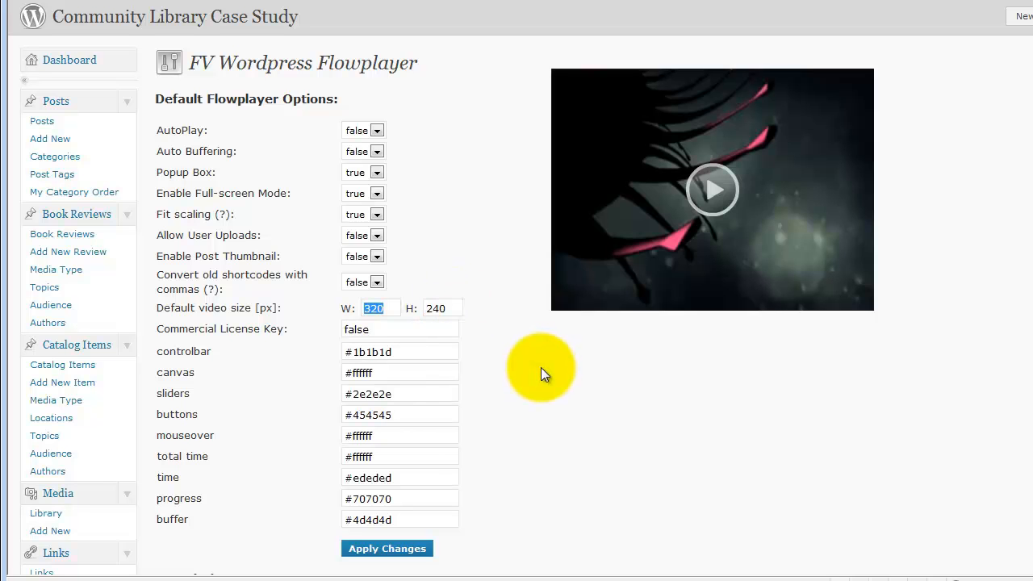
pyautogui.moveTo(541, 391)
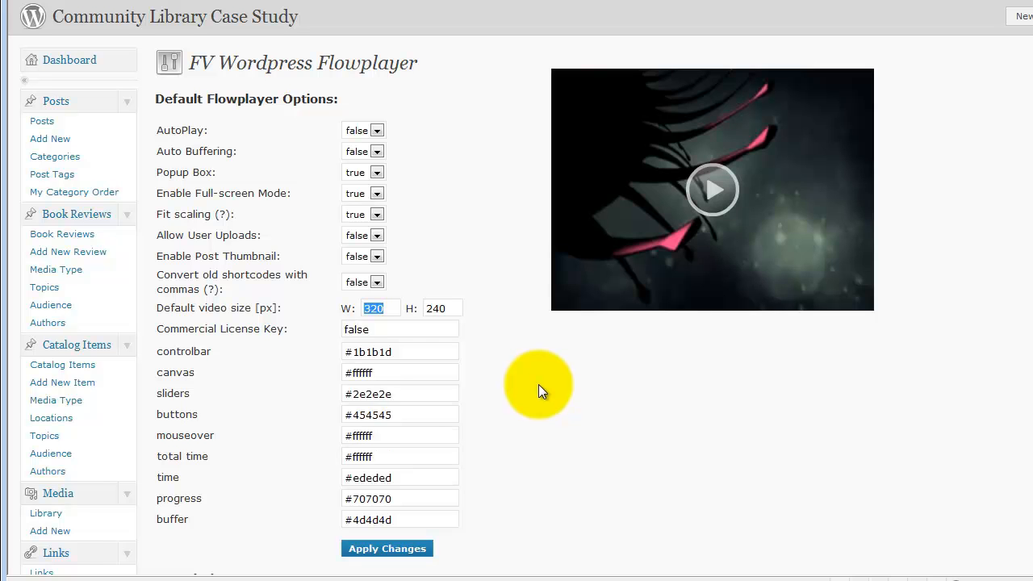
pyautogui.moveTo(542, 394)
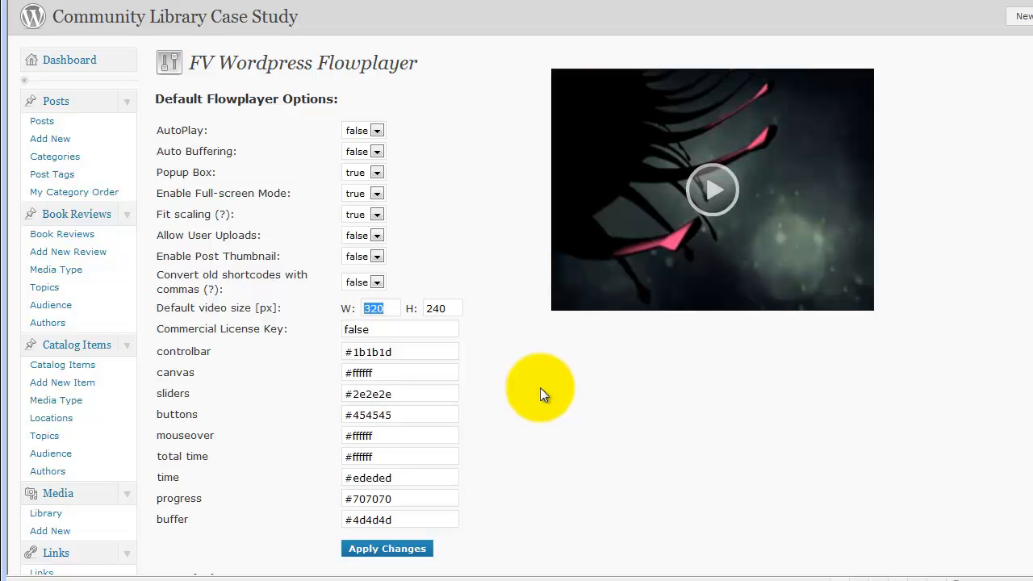
# - Return to the FV Wordpress Flowplayer settings page from the Settings menu
pyautogui.click(375, 309)
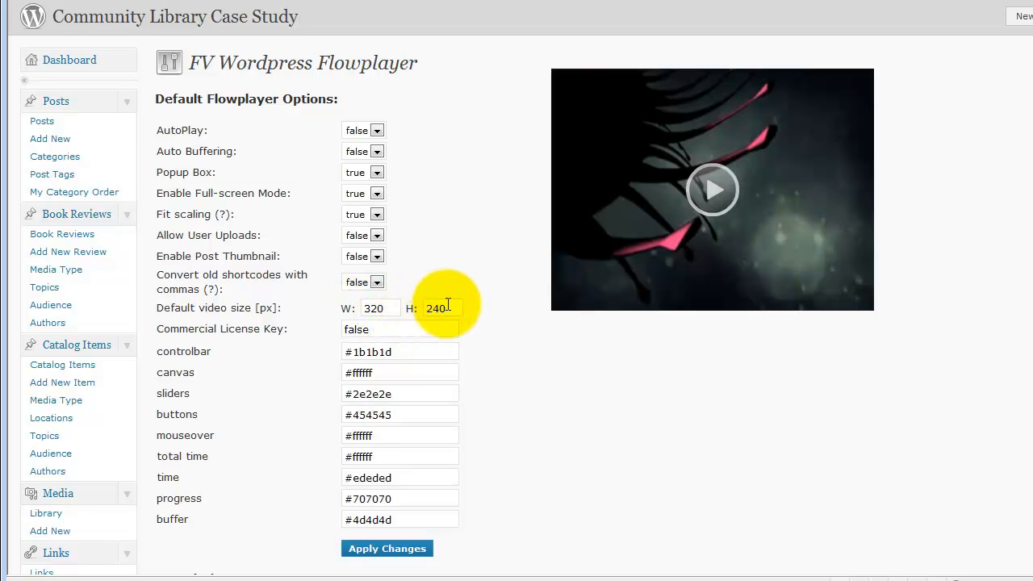
pyautogui.moveTo(462, 310)
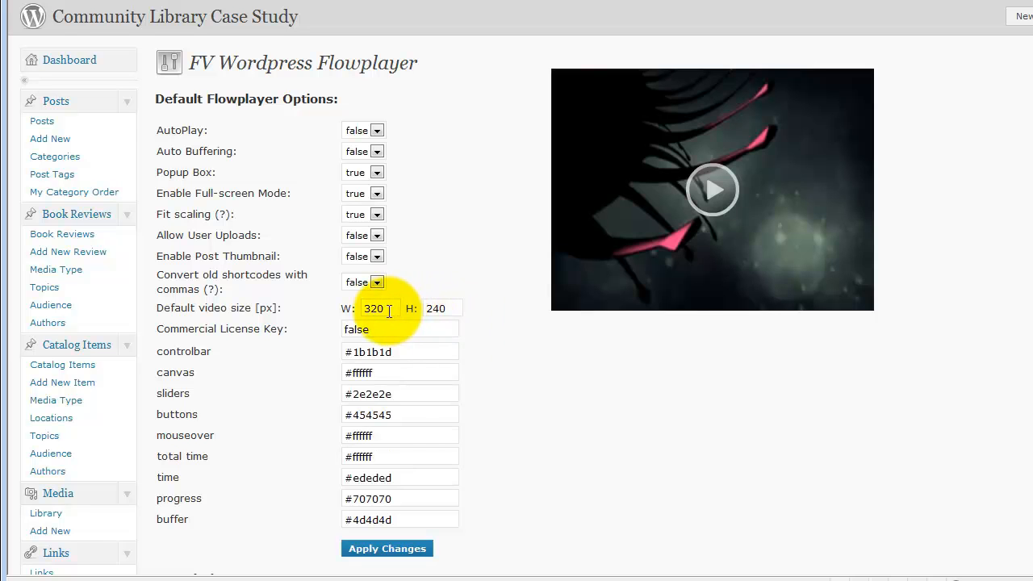
# - Enter a default video size of 640 by 480 and play the preview player
pyautogui.write('640')
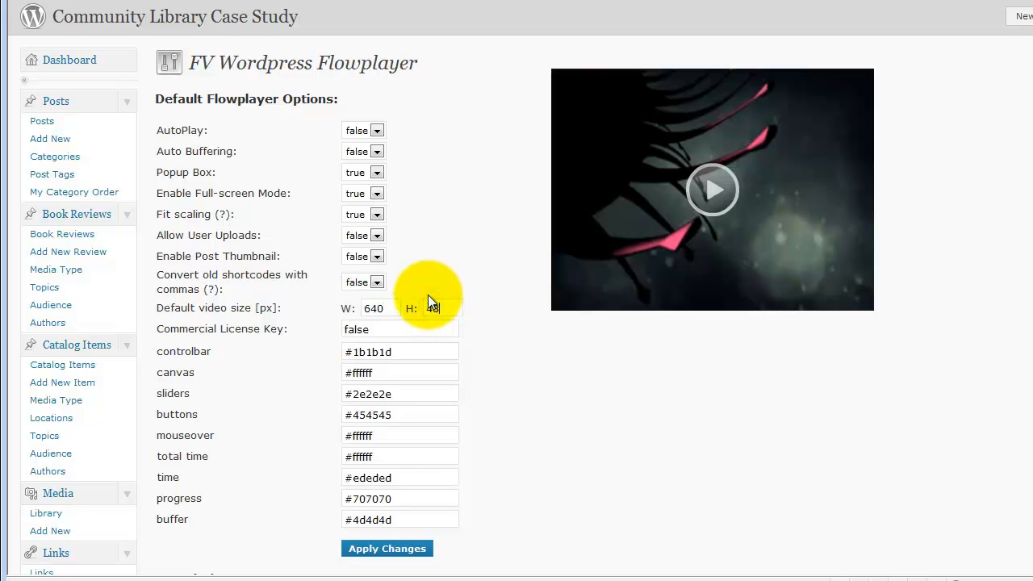
pyautogui.write('480')
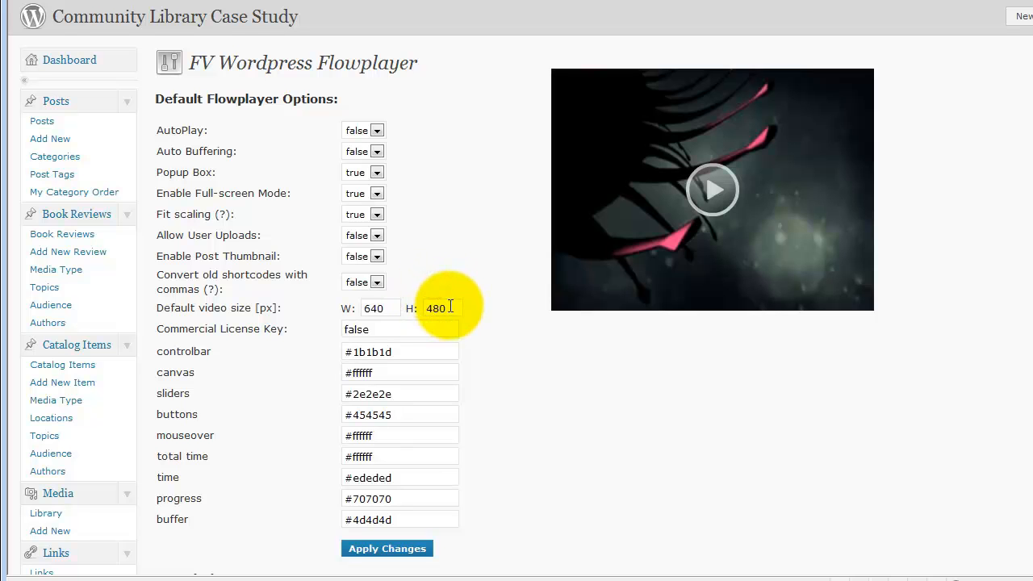
pyautogui.click(712, 189)
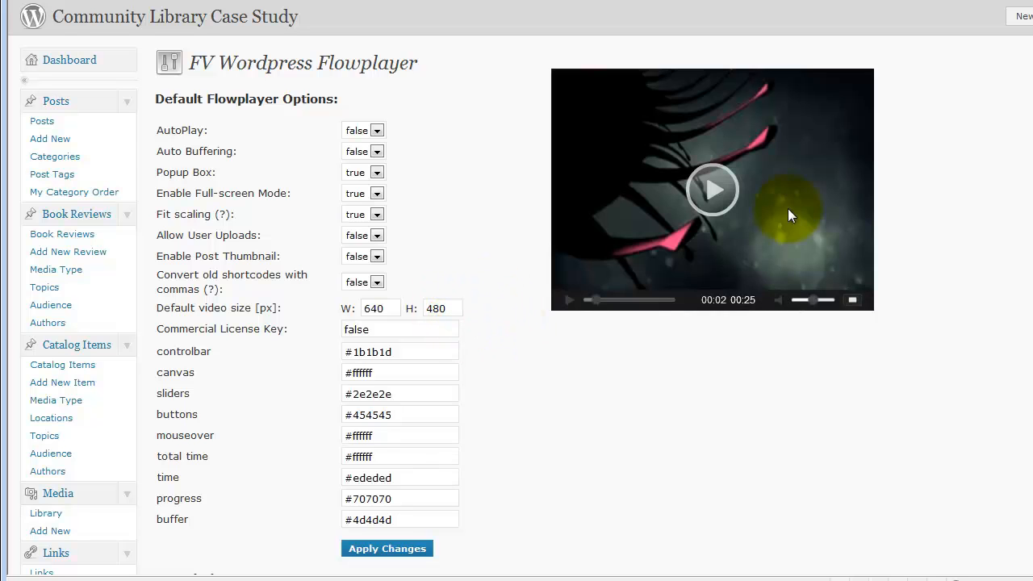
pyautogui.moveTo(827, 246)
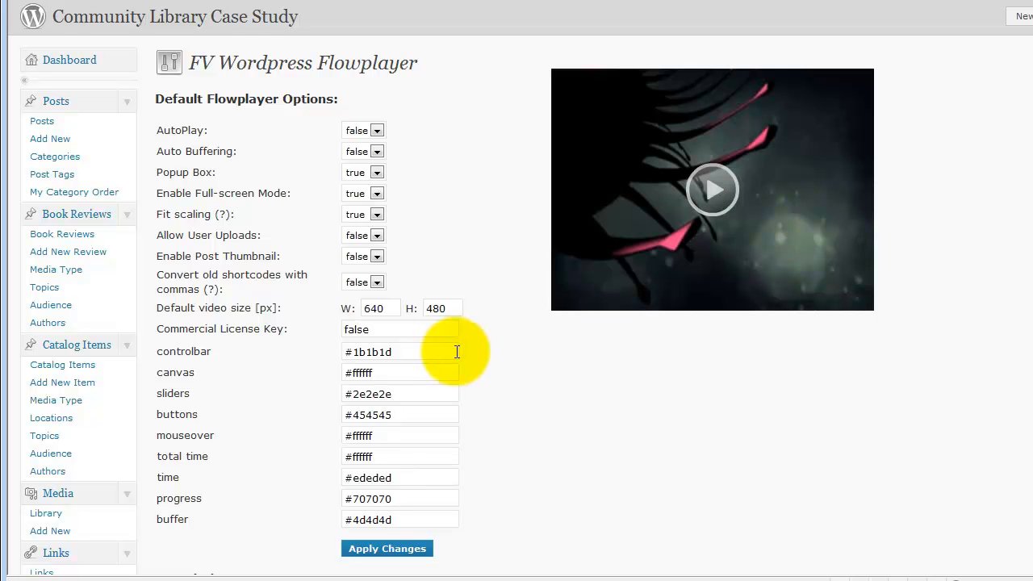
pyautogui.moveTo(433, 346)
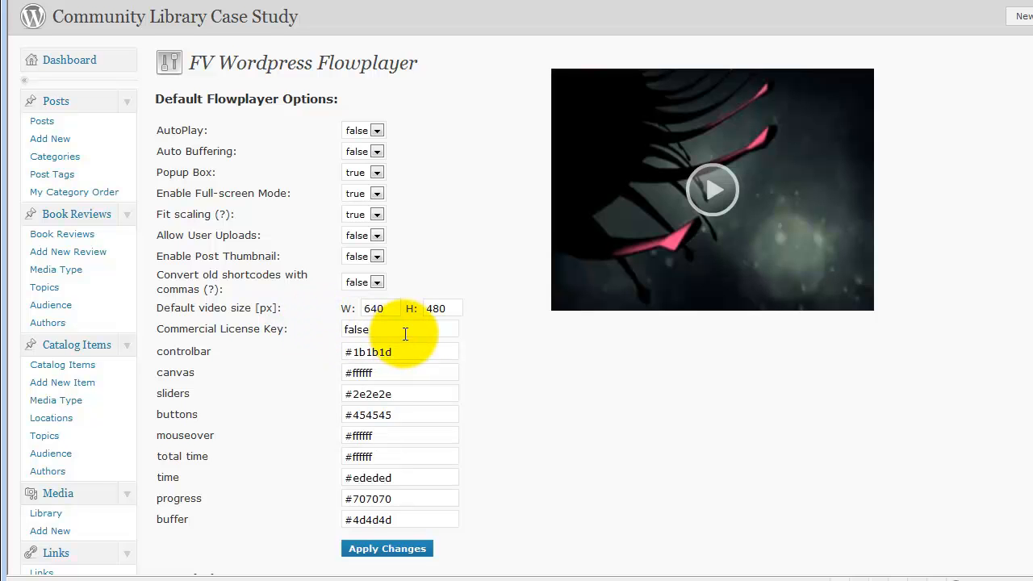
pyautogui.click(710, 188)
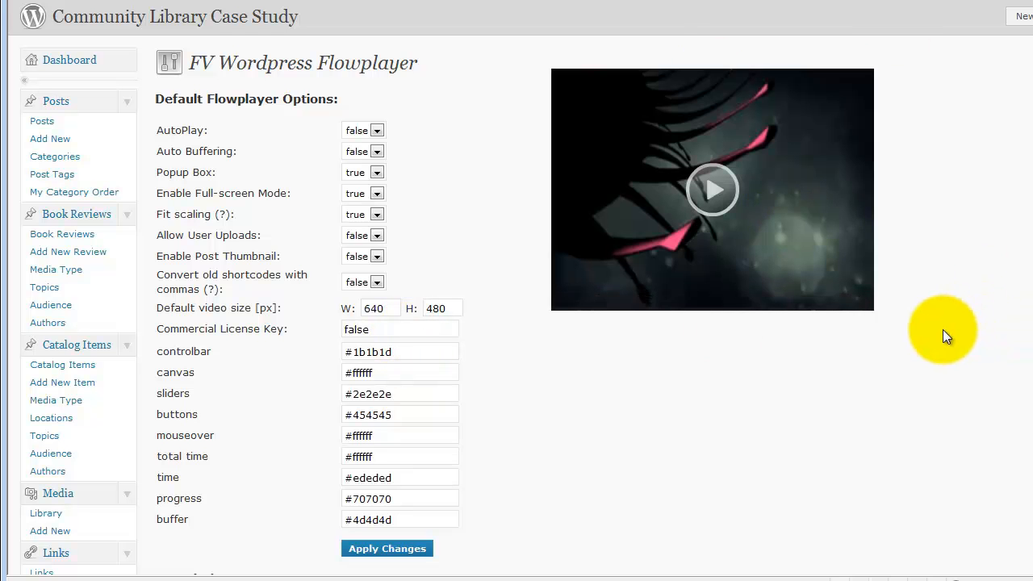
pyautogui.moveTo(488, 323)
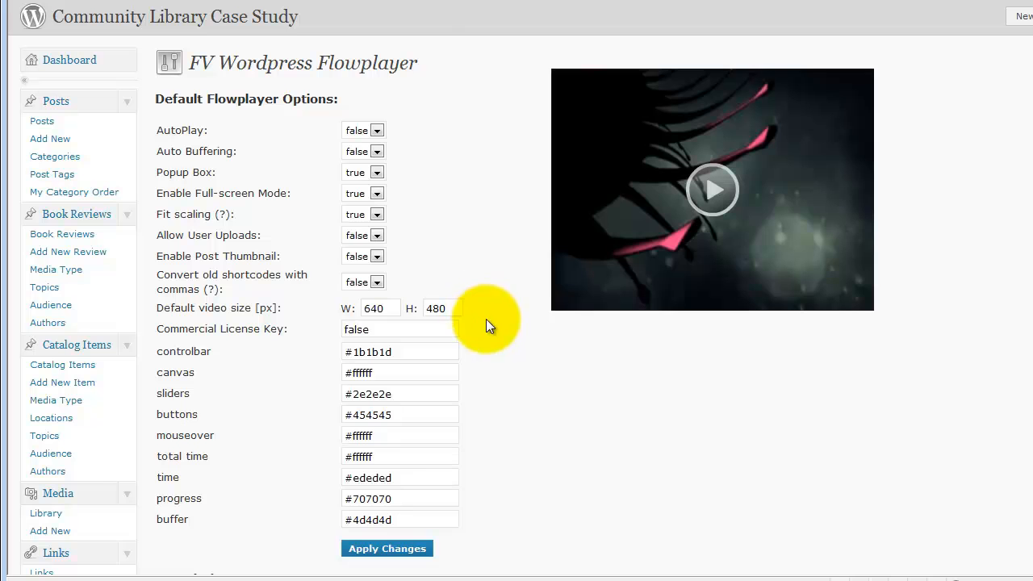
pyautogui.moveTo(485, 368)
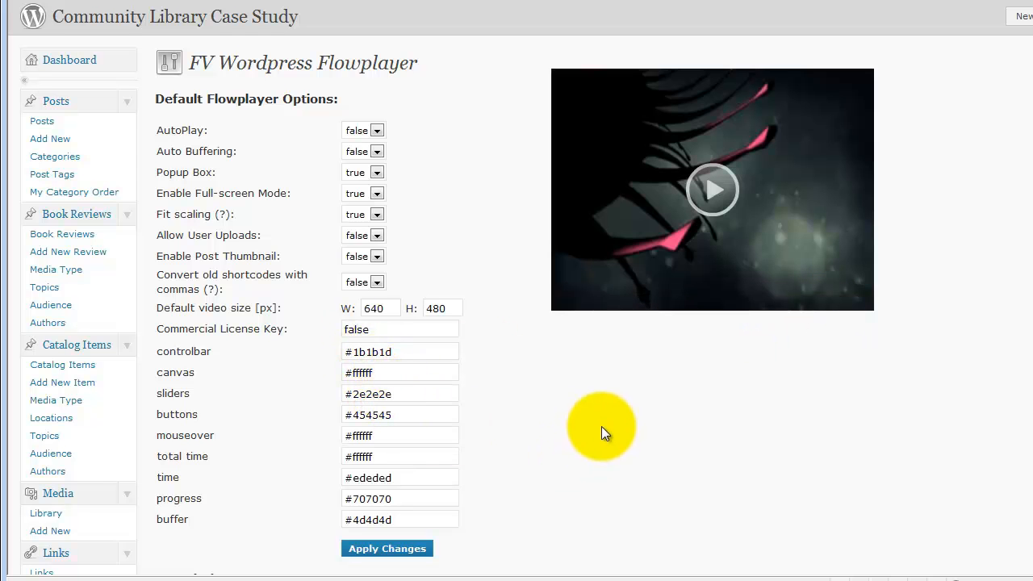
pyautogui.moveTo(730, 407)
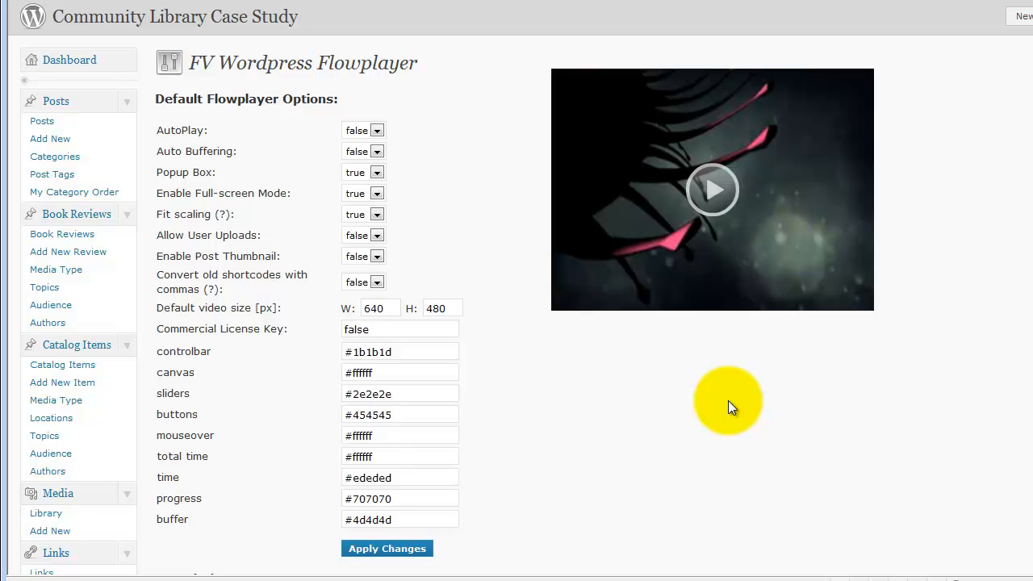
pyautogui.moveTo(724, 407)
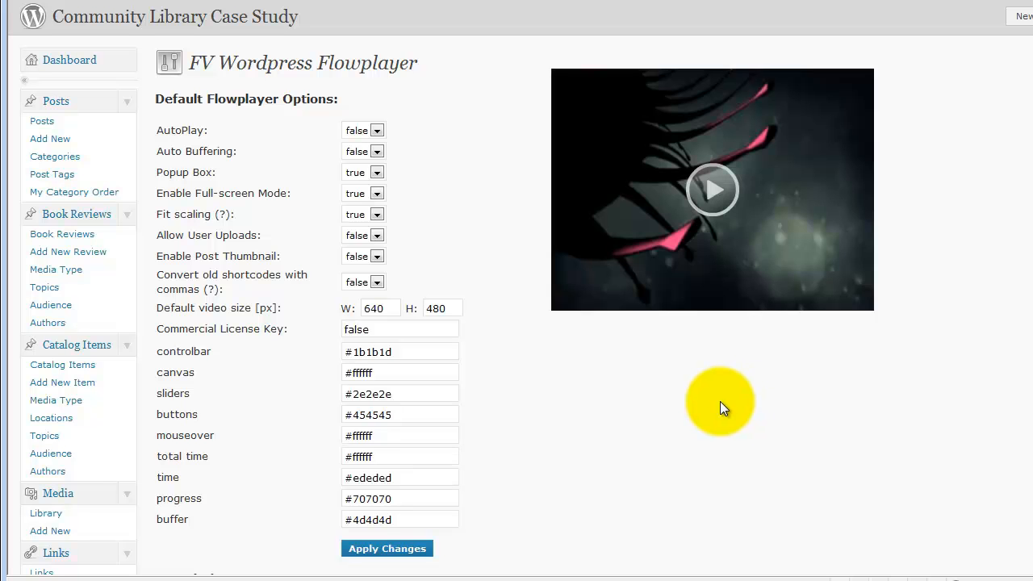